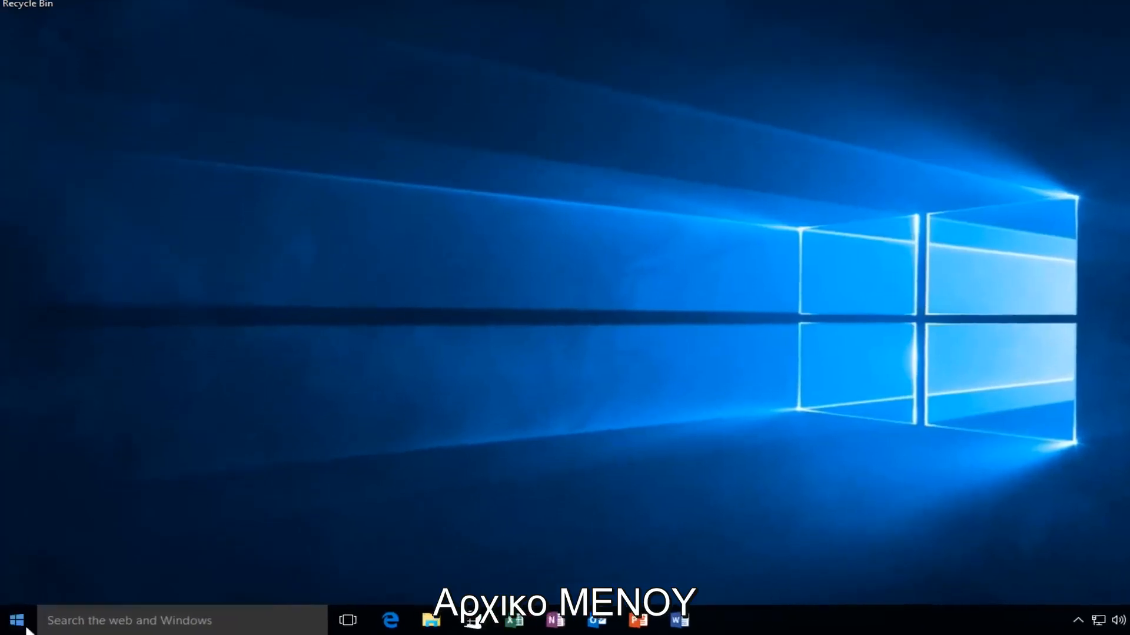
# - Launch Registry Editor via a 'regedit' search and approve the User Account Control prompt
pyautogui.click(19, 619)
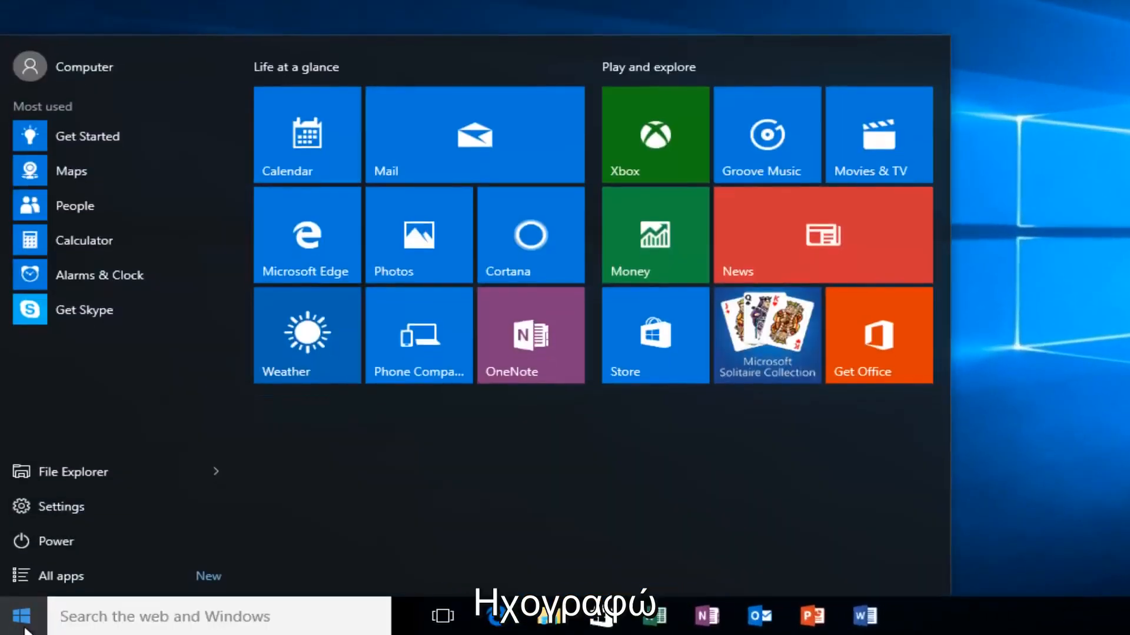
pyautogui.write('regedit')
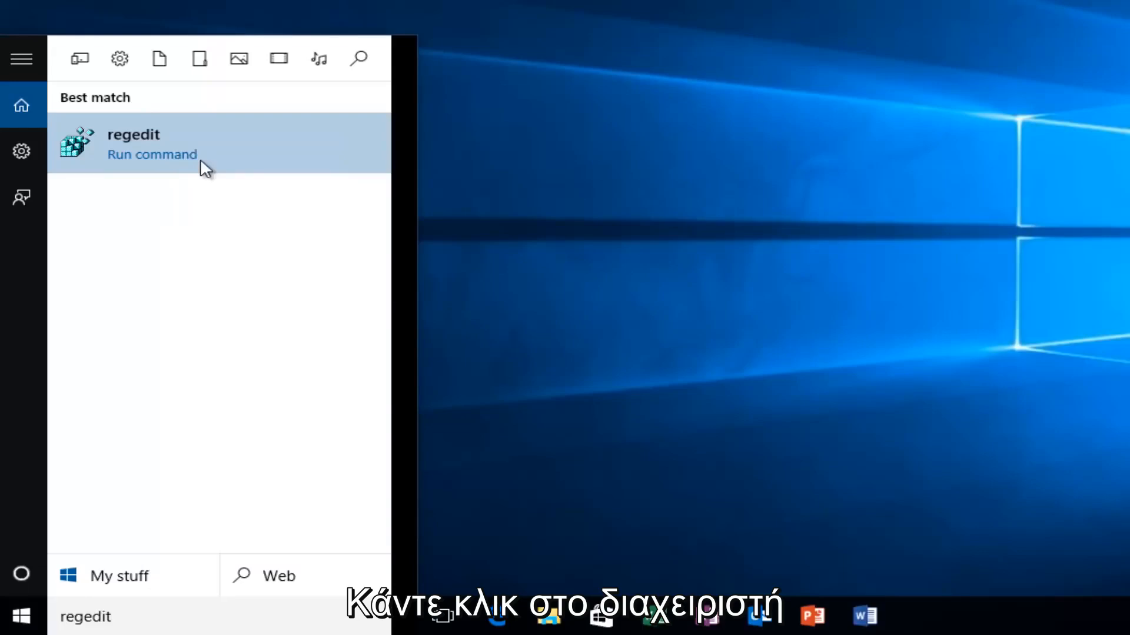
pyautogui.click(151, 143)
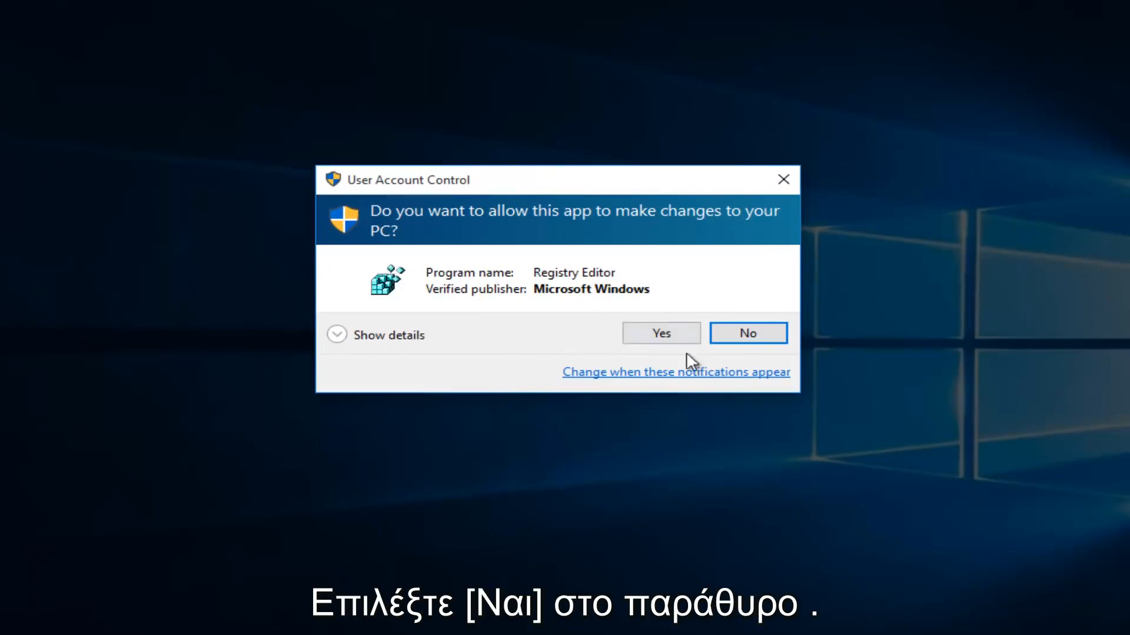
pyautogui.click(662, 333)
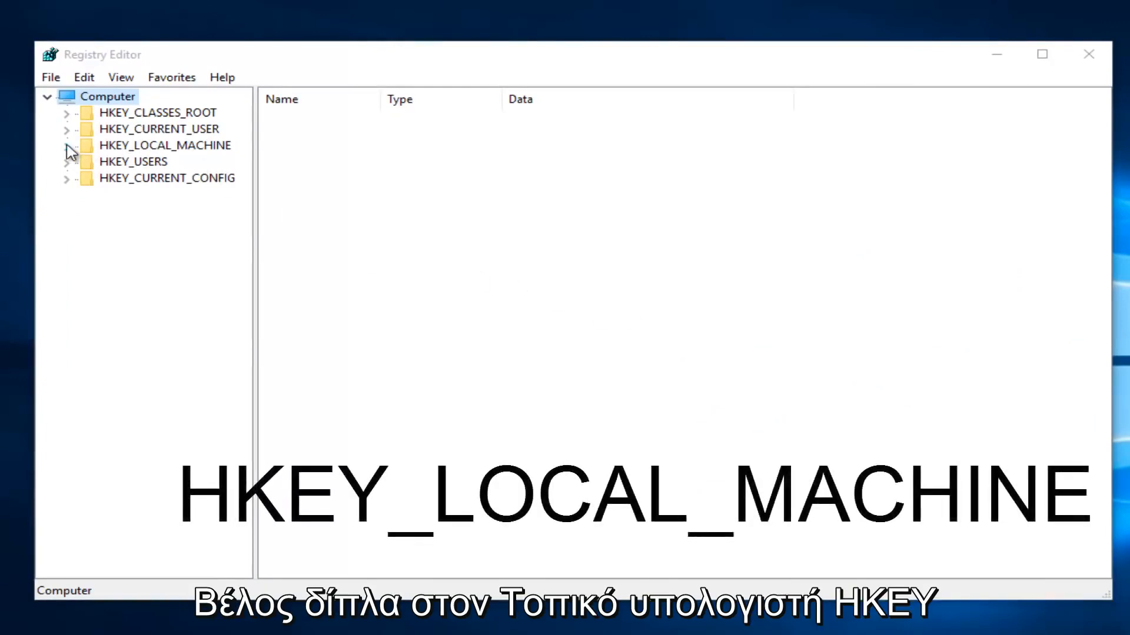
# - Expand HKEY_LOCAL_MACHINE\SYSTEM\ControlSet001\Services so the Ndu key is reachable
pyautogui.click(64, 146)
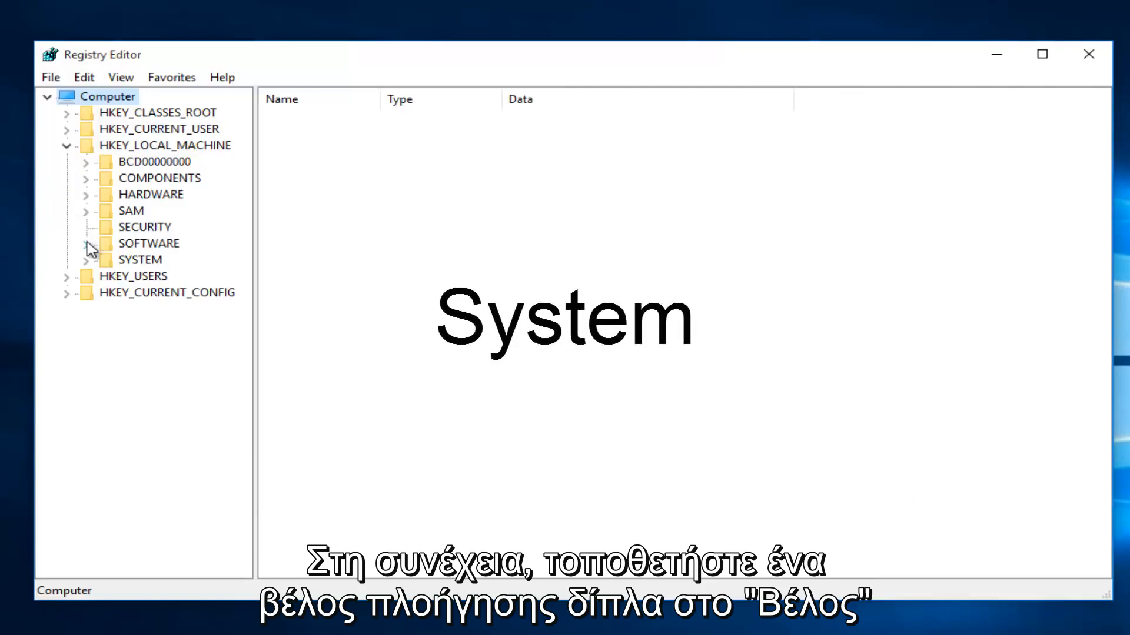
pyautogui.click(87, 260)
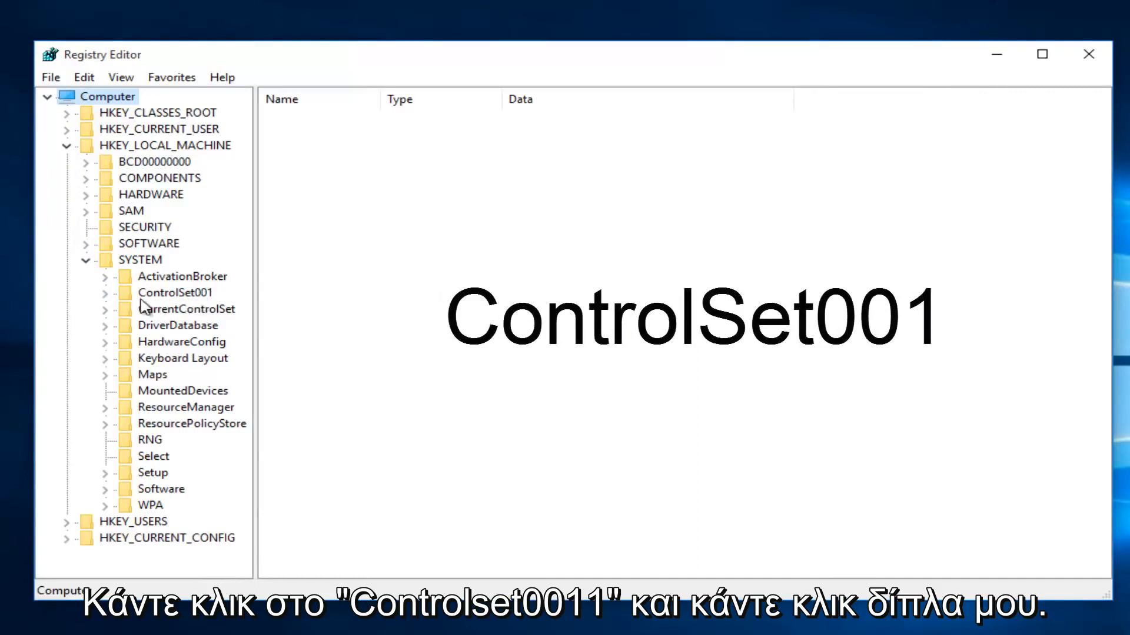
pyautogui.click(103, 292)
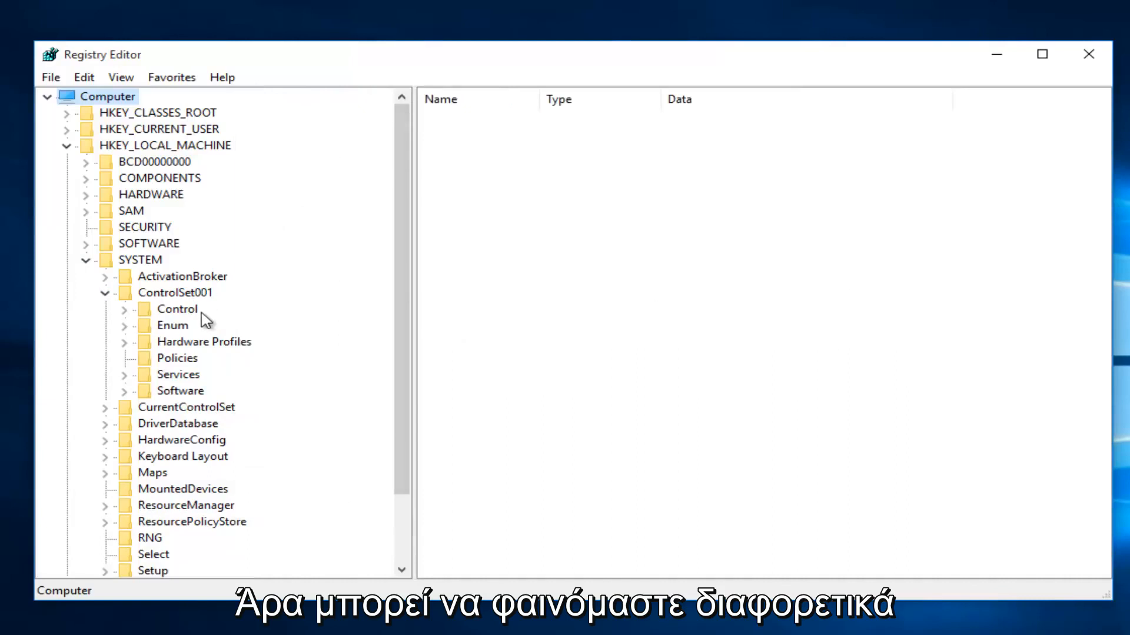
pyautogui.moveTo(184, 368)
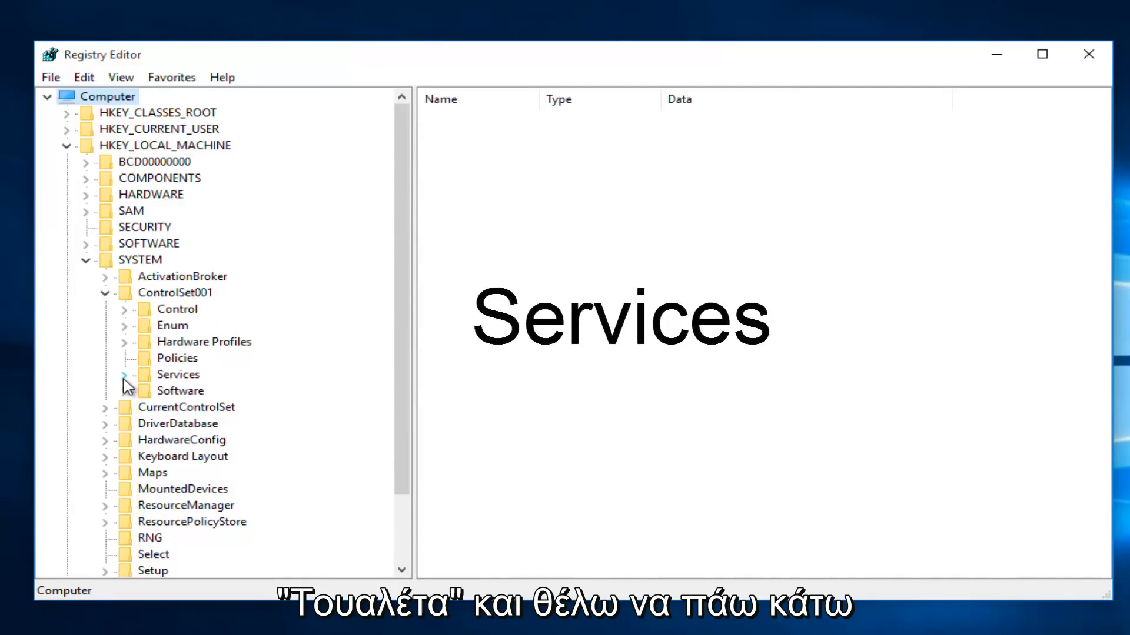
pyautogui.click(125, 375)
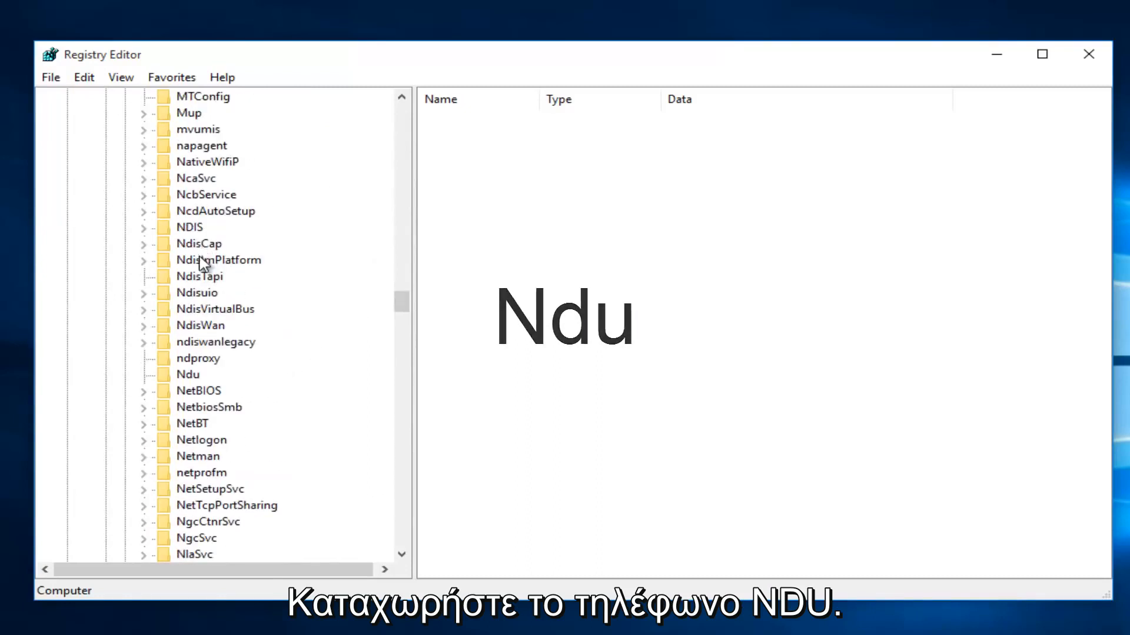
# - Select the Ndu key and bring up the context menu for its Start value
pyautogui.click(187, 374)
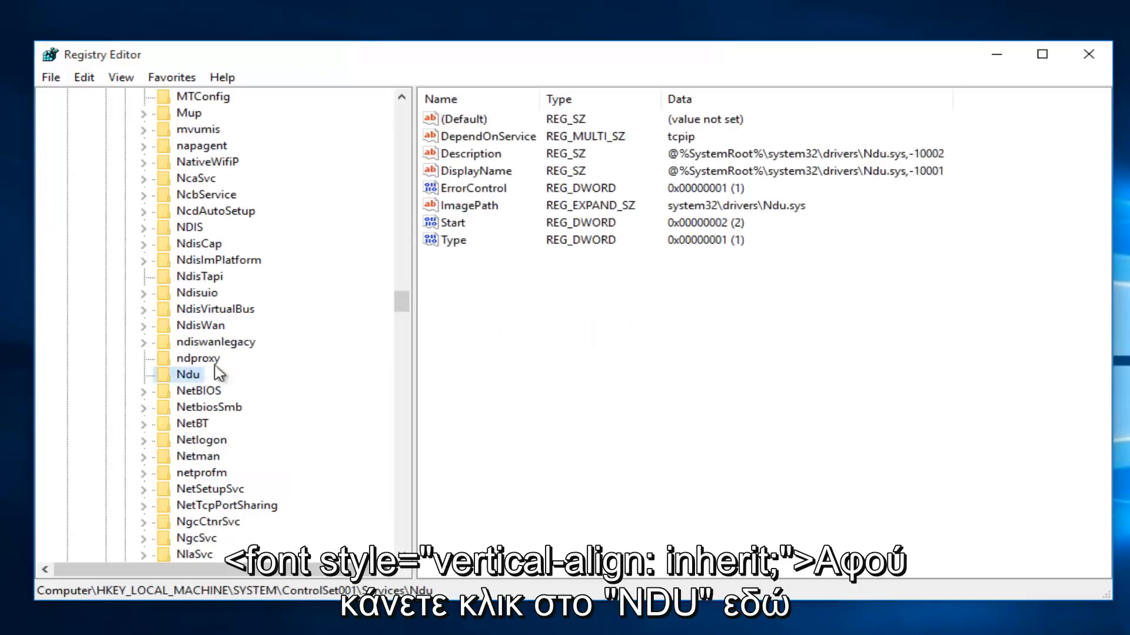
pyautogui.click(452, 222)
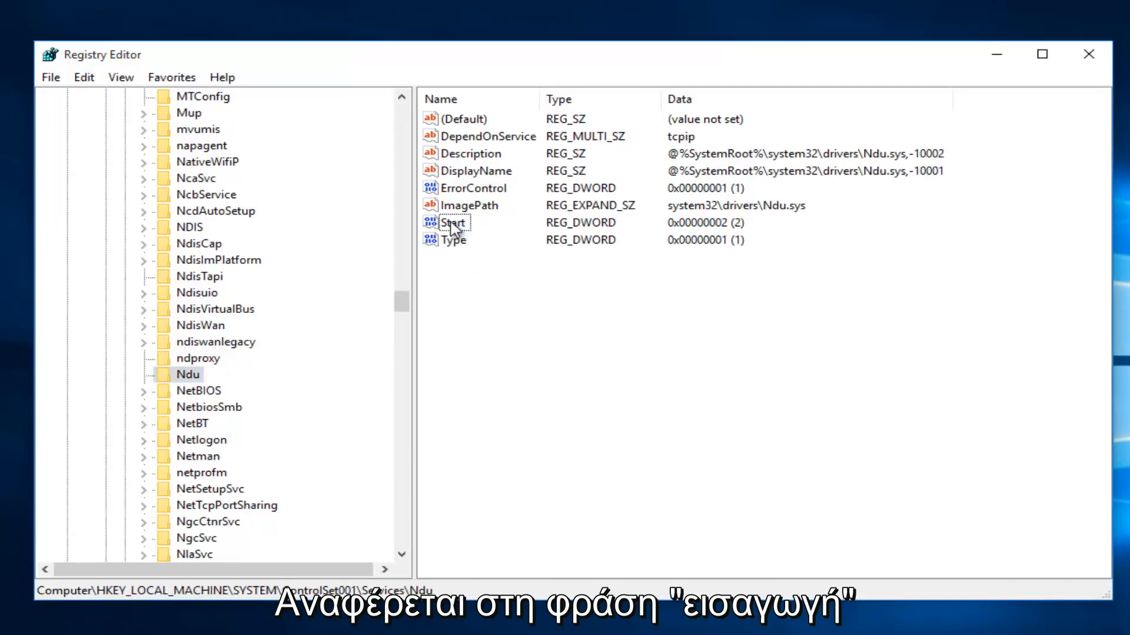
pyautogui.rightClick(453, 224)
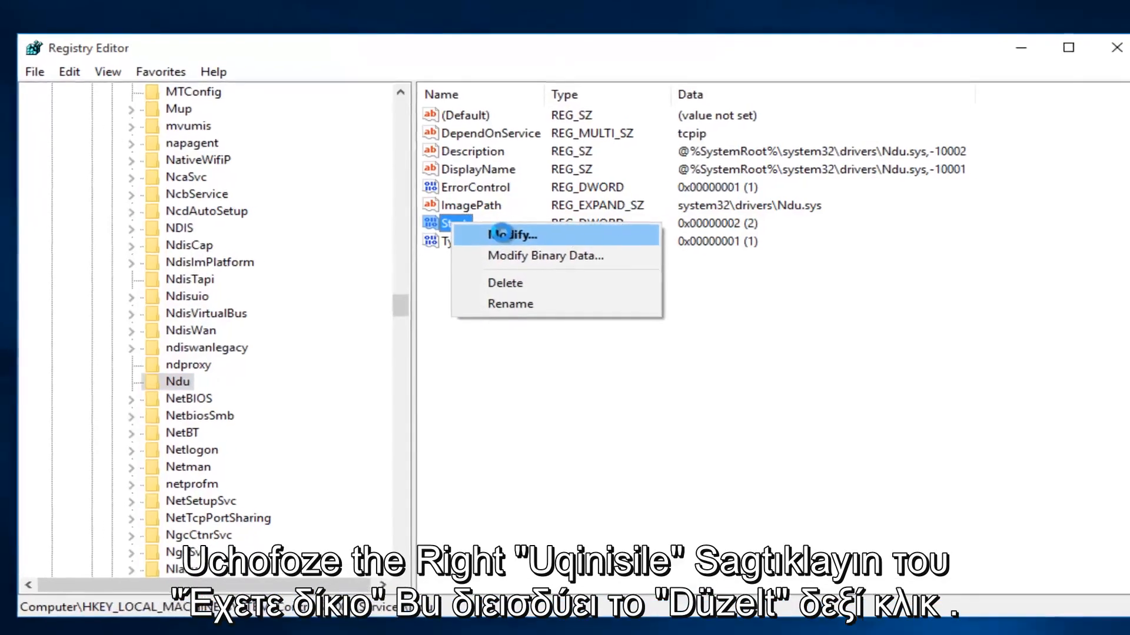
# - Modify Ndu's Start value data from 2 to 4 and confirm
pyautogui.click(511, 235)
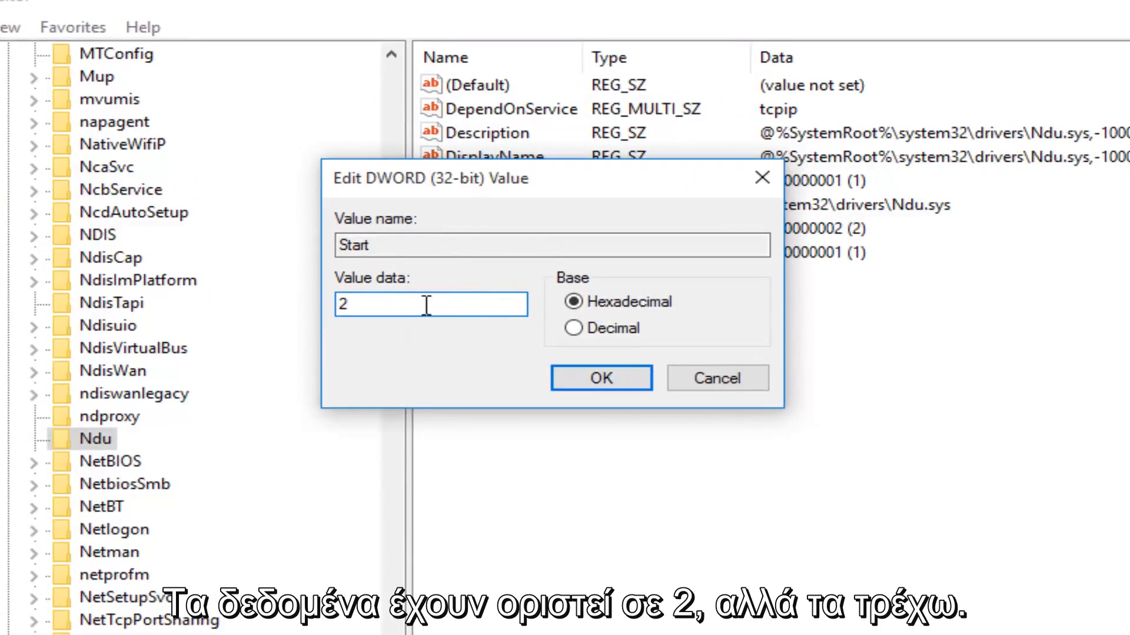
pyautogui.write('4')
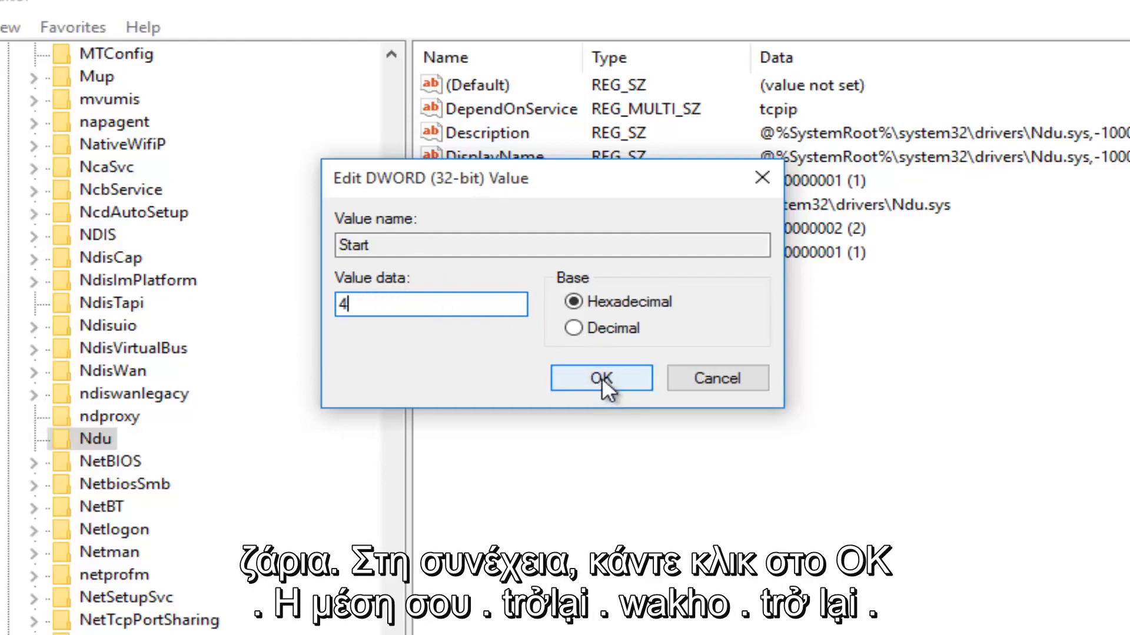
pyautogui.click(600, 377)
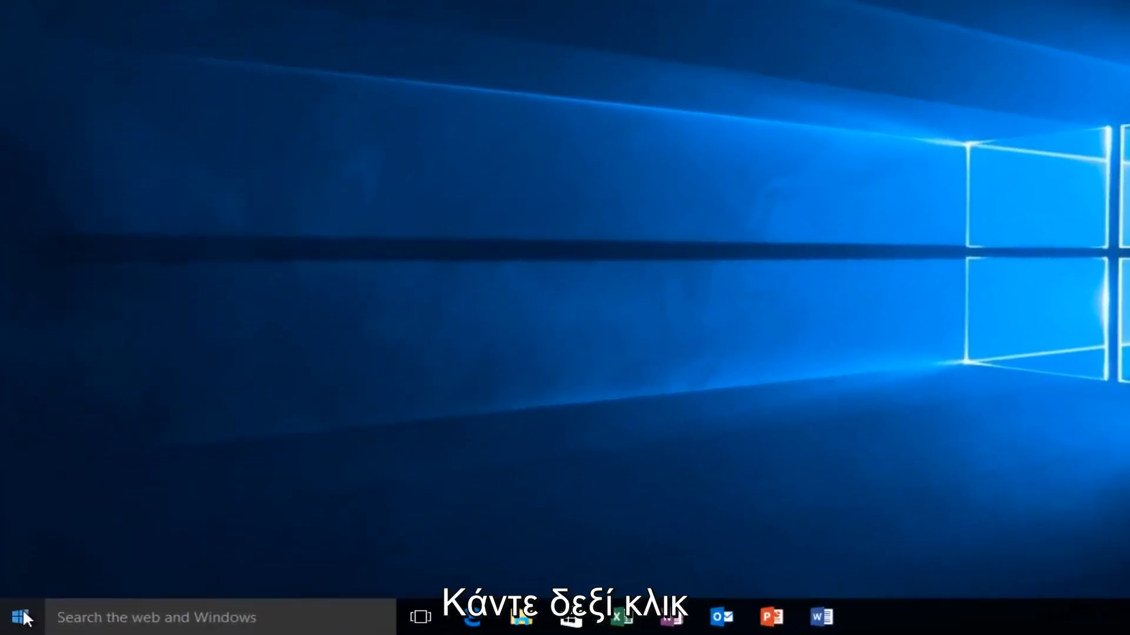
# - Launch the Services console through the Run box from the Start button's quick menu
pyautogui.rightClick(22, 612)
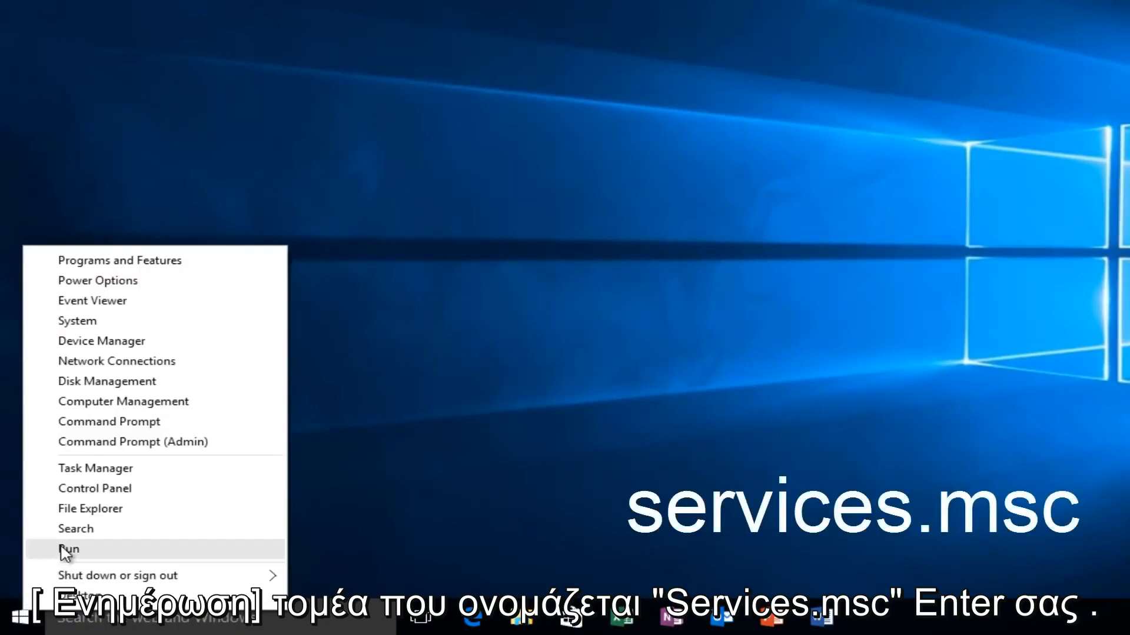
pyautogui.click(68, 548)
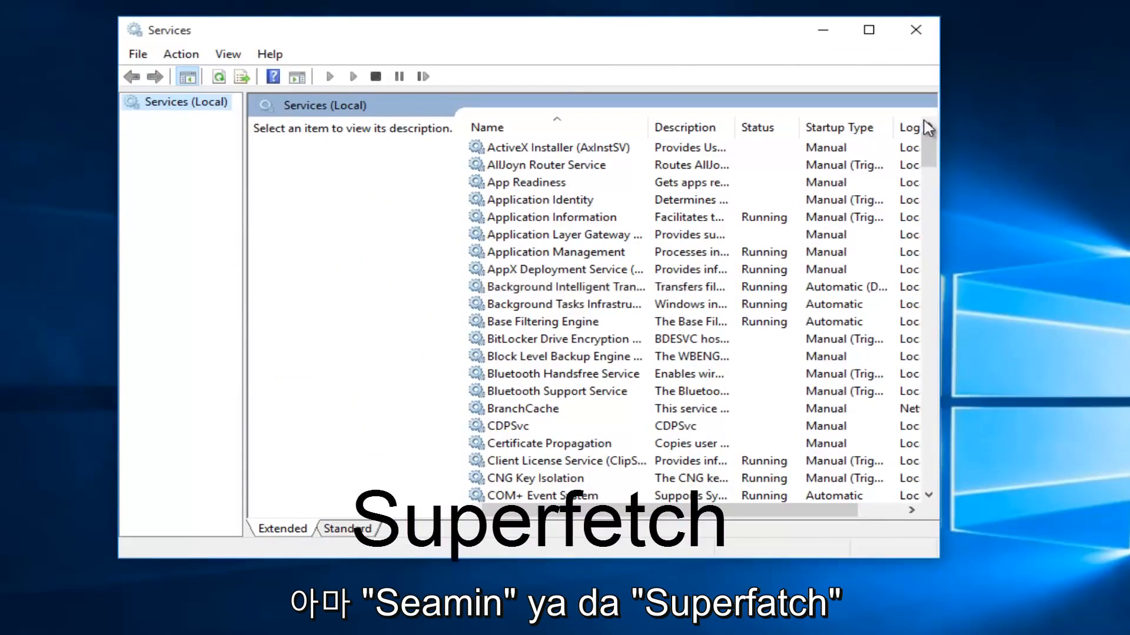
# - Locate and select the Superfetch service to show its description and controls
pyautogui.scroll(-3)
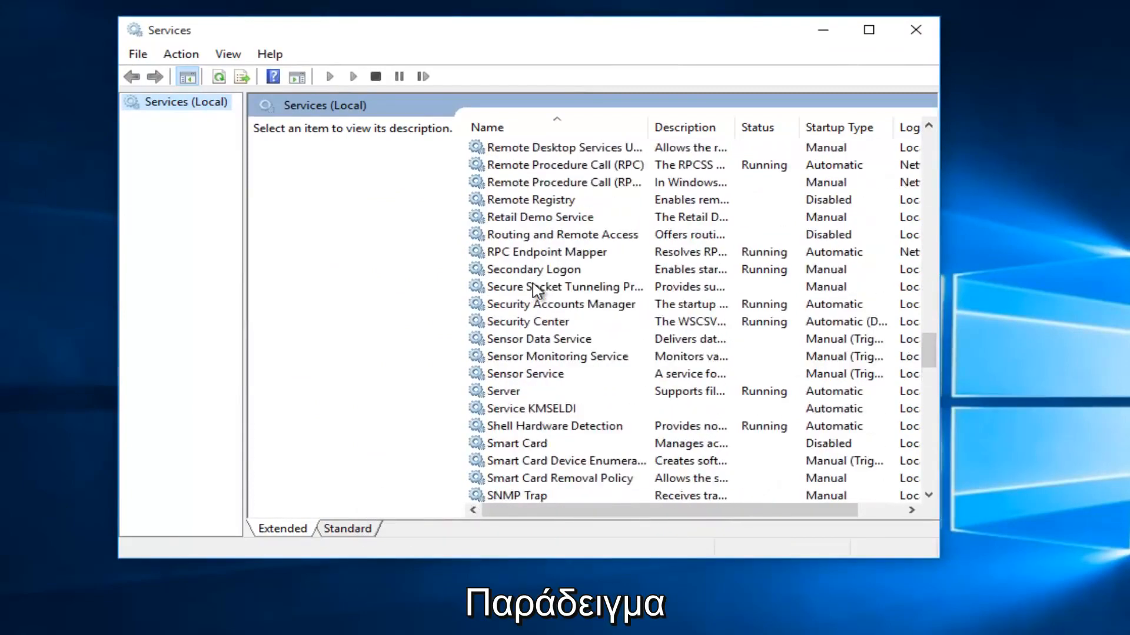
pyautogui.scroll(-3)
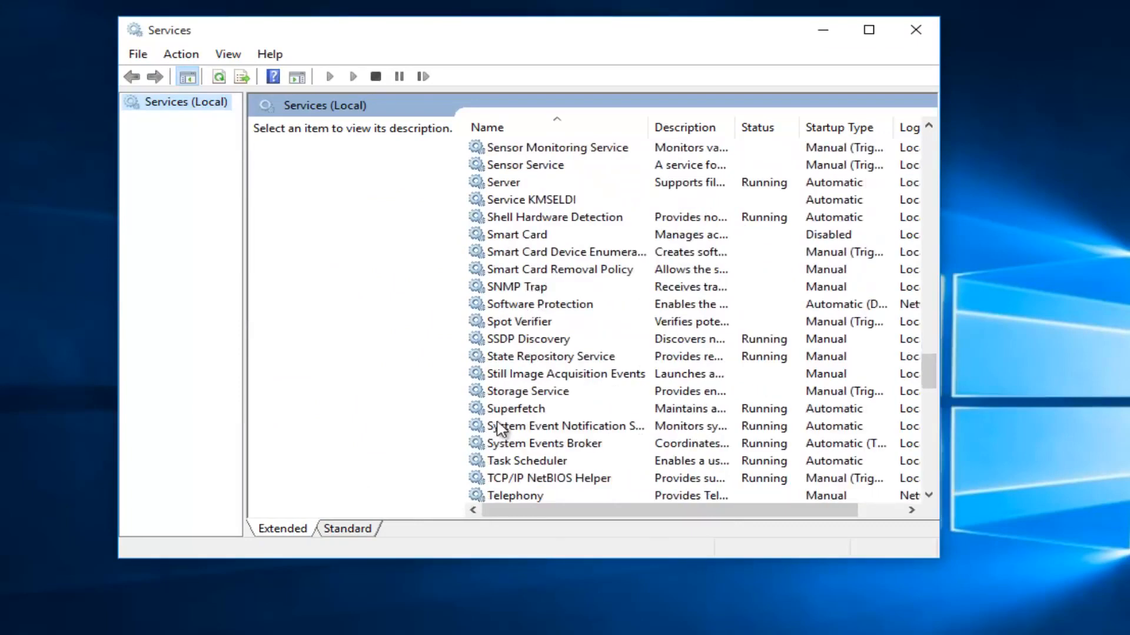
pyautogui.click(517, 408)
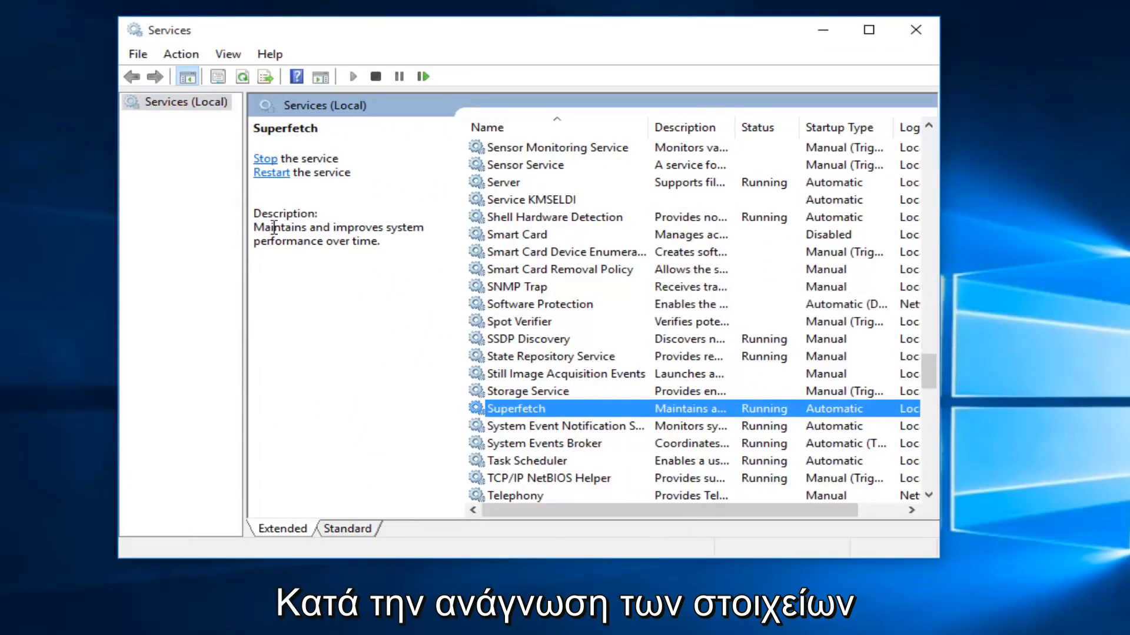
pyautogui.moveTo(297, 242)
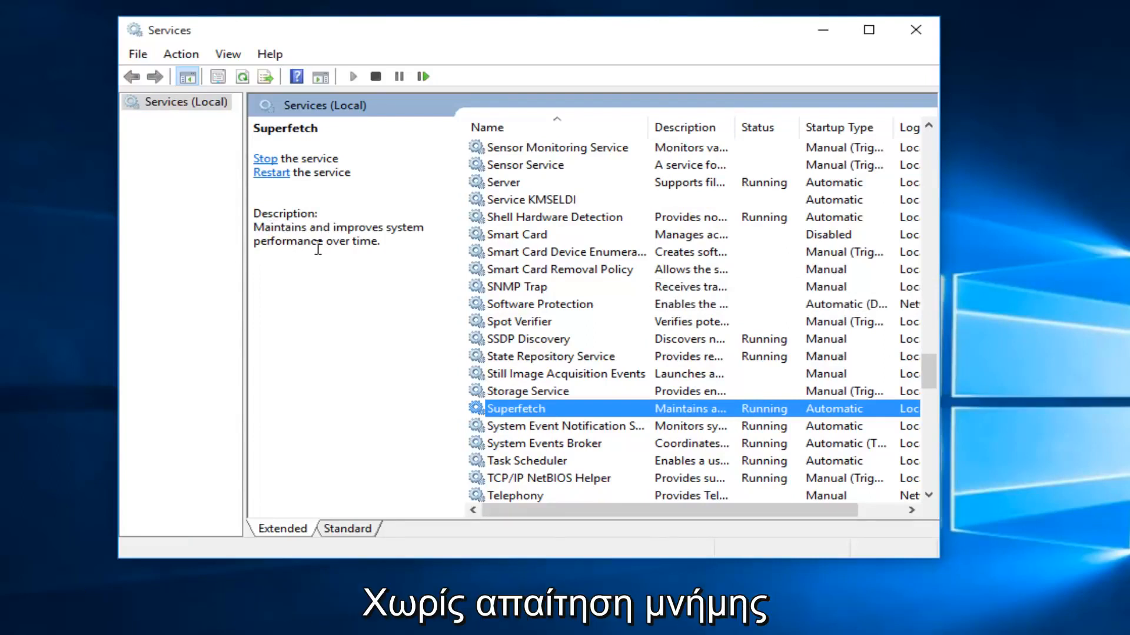
pyautogui.moveTo(411, 298)
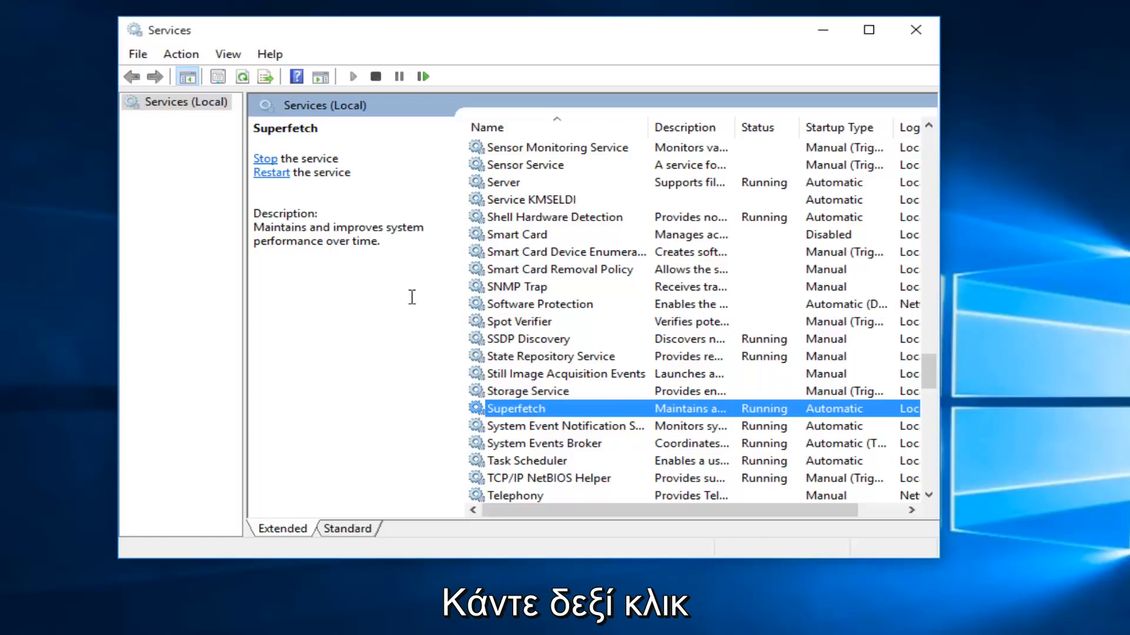
# - Stop the running Superfetch service from its context menu
pyautogui.rightClick(518, 408)
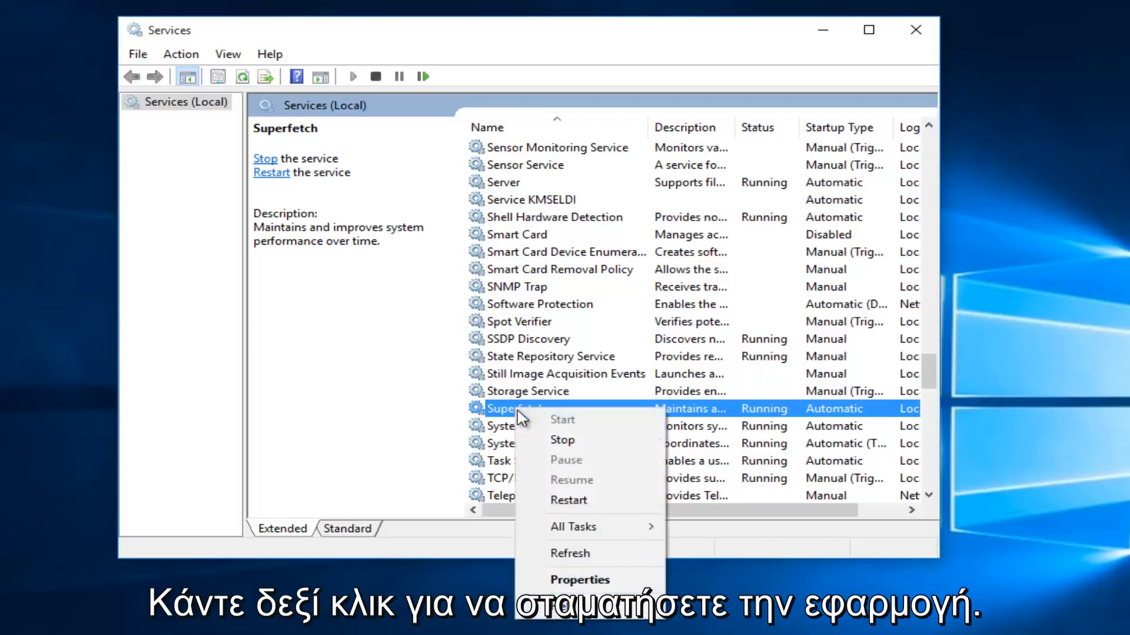
pyautogui.click(562, 440)
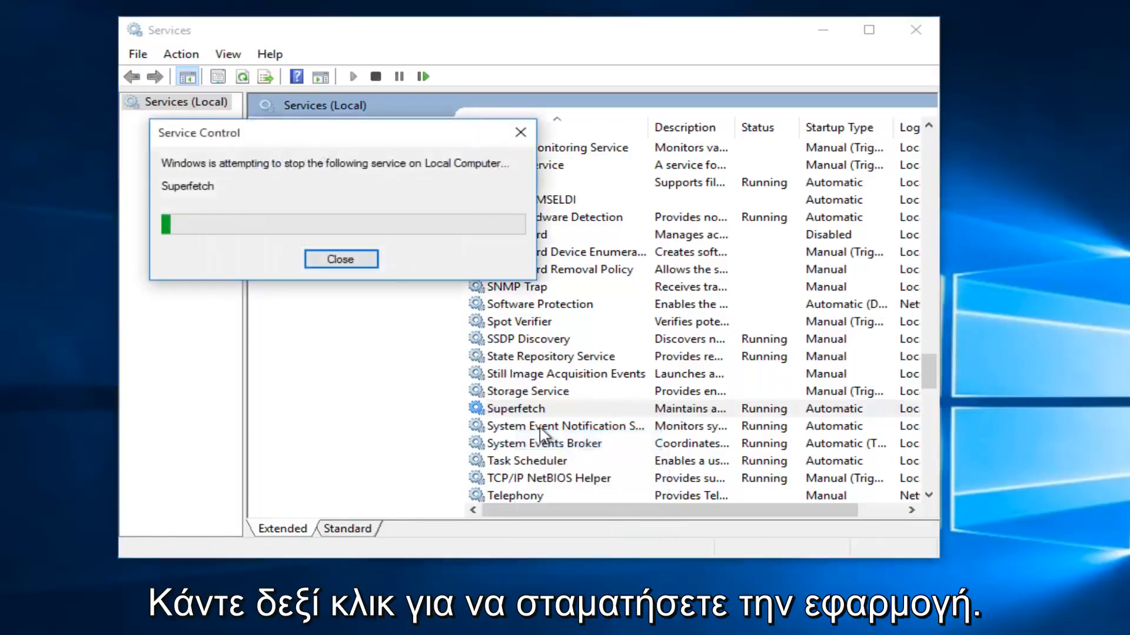
pyautogui.click(340, 259)
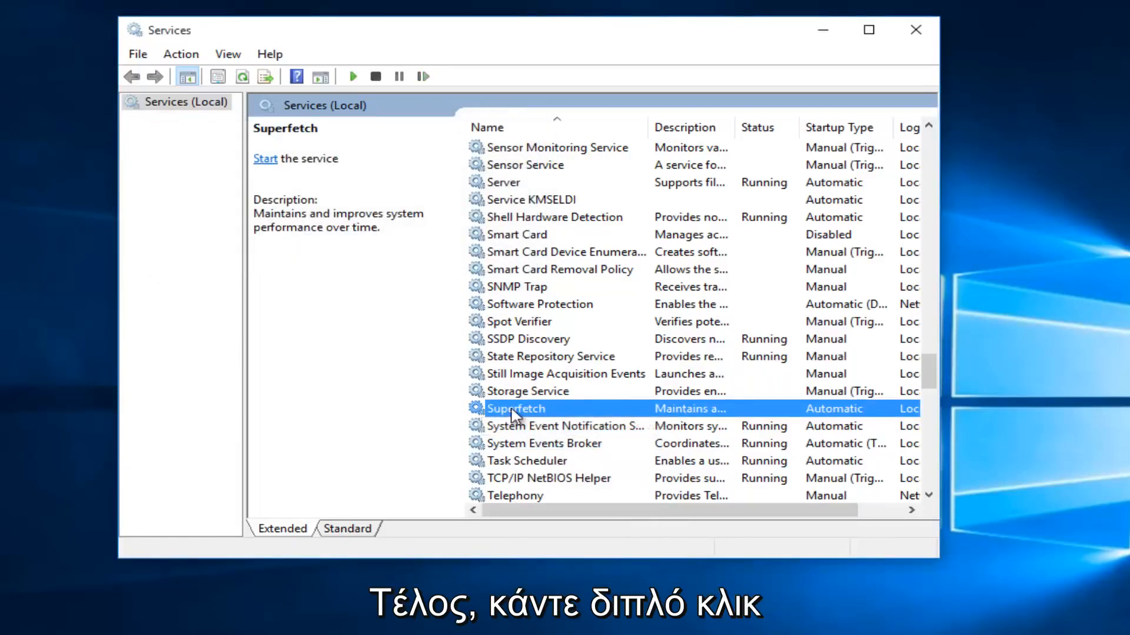
# - Set Superfetch's startup type to Disabled in its properties
pyautogui.doubleClick(516, 408)
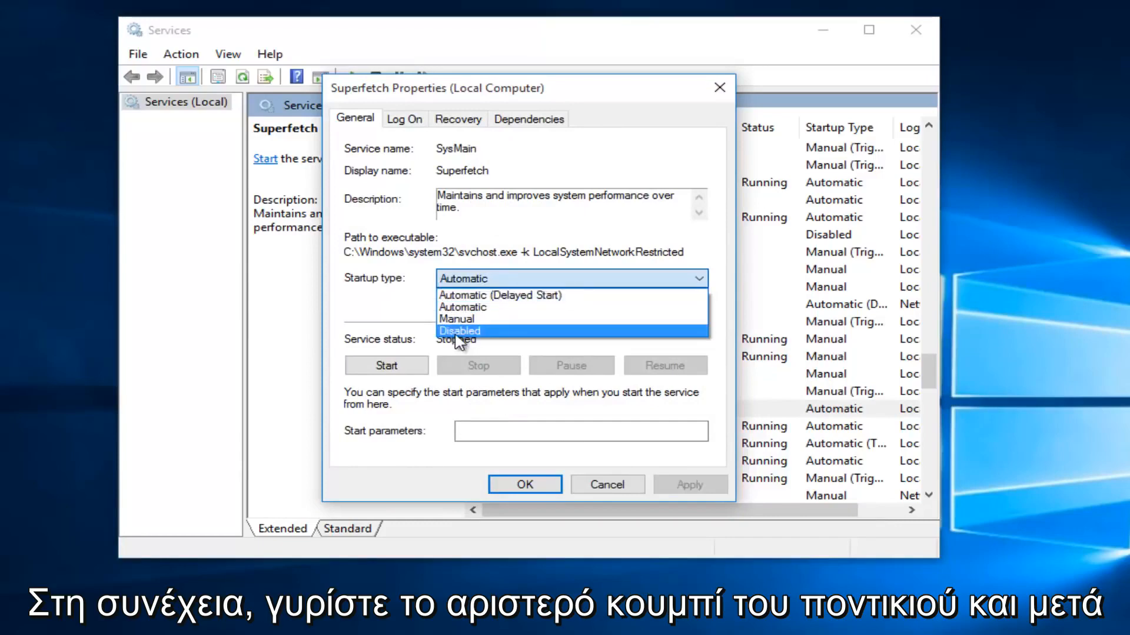
pyautogui.click(459, 330)
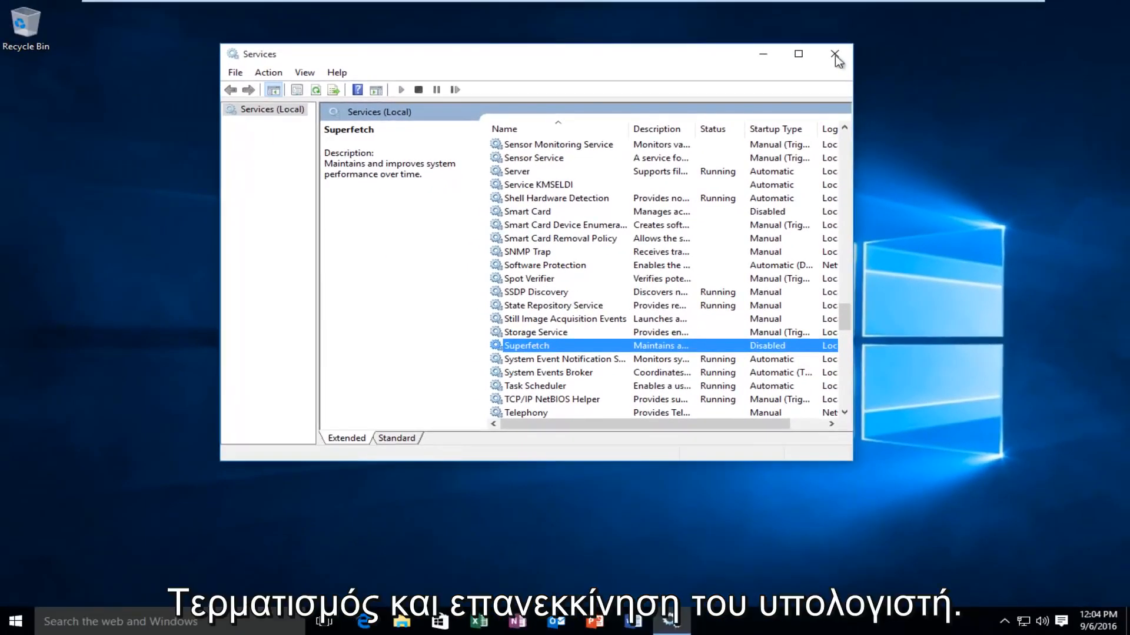
# - Close the Services console, returning to the desktop
pyautogui.click(833, 54)
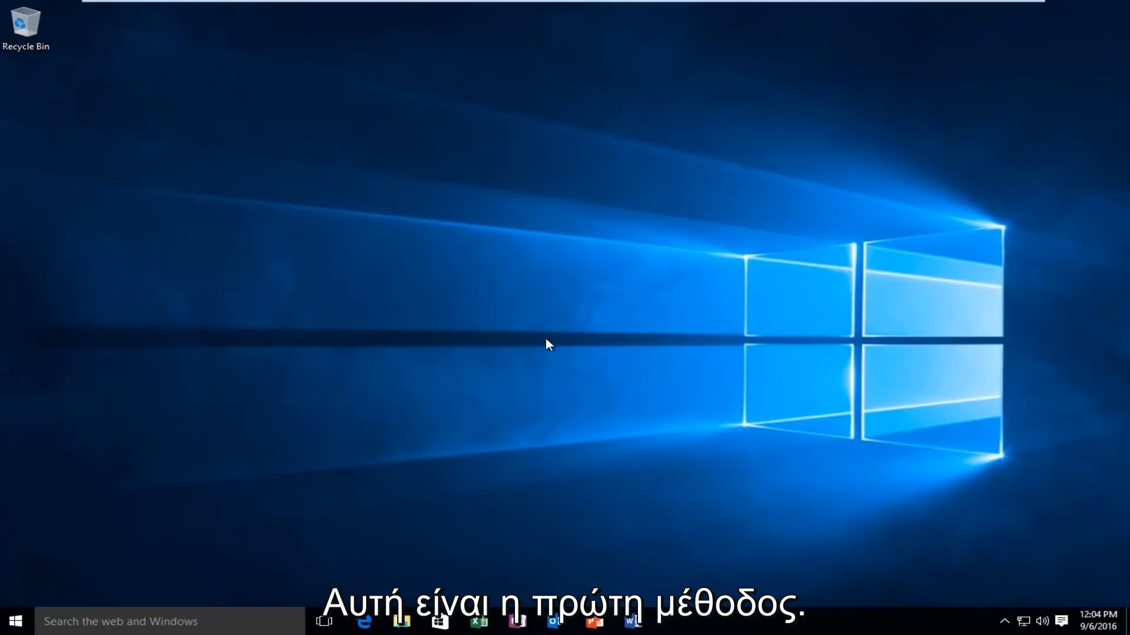